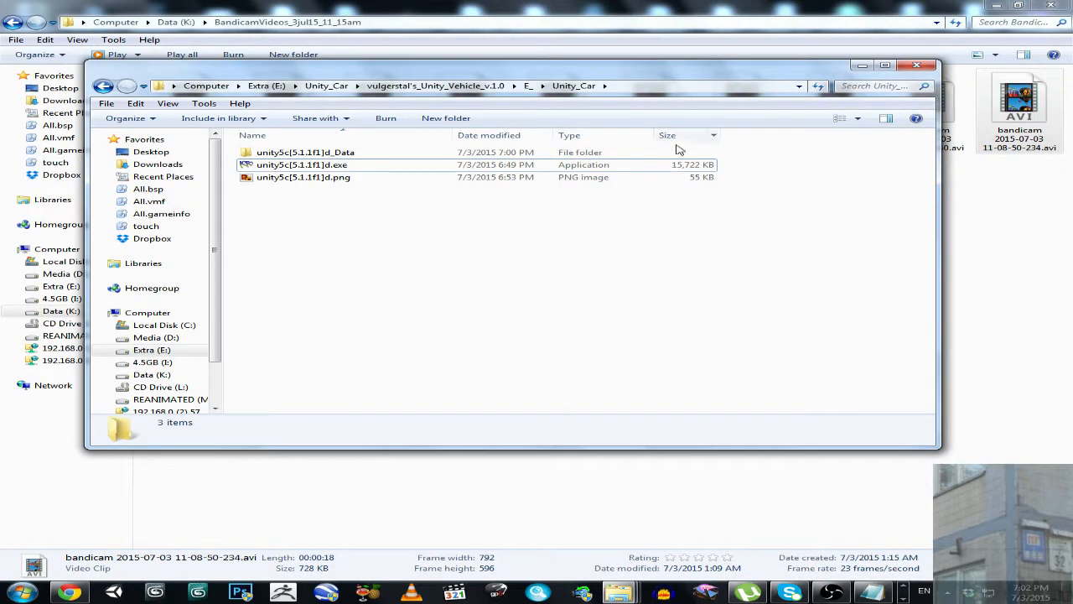
- Permanently delete the extracted vulgerstal's_Unity_Vehicle_v.1.0 folder from Unity_Car, keeping its RAR
left_click(325, 86)
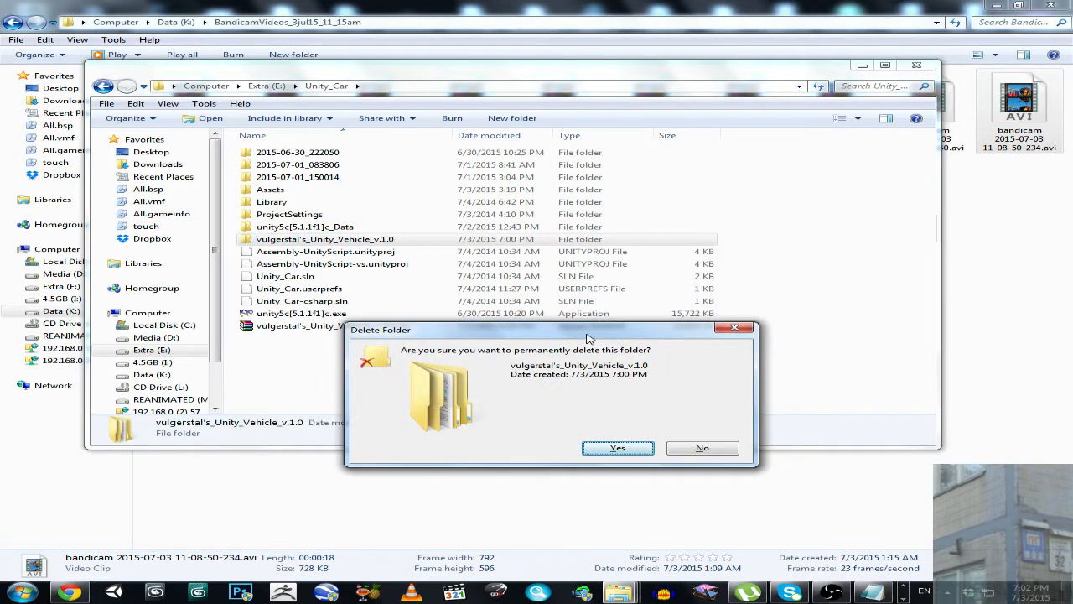
left_click(618, 447)
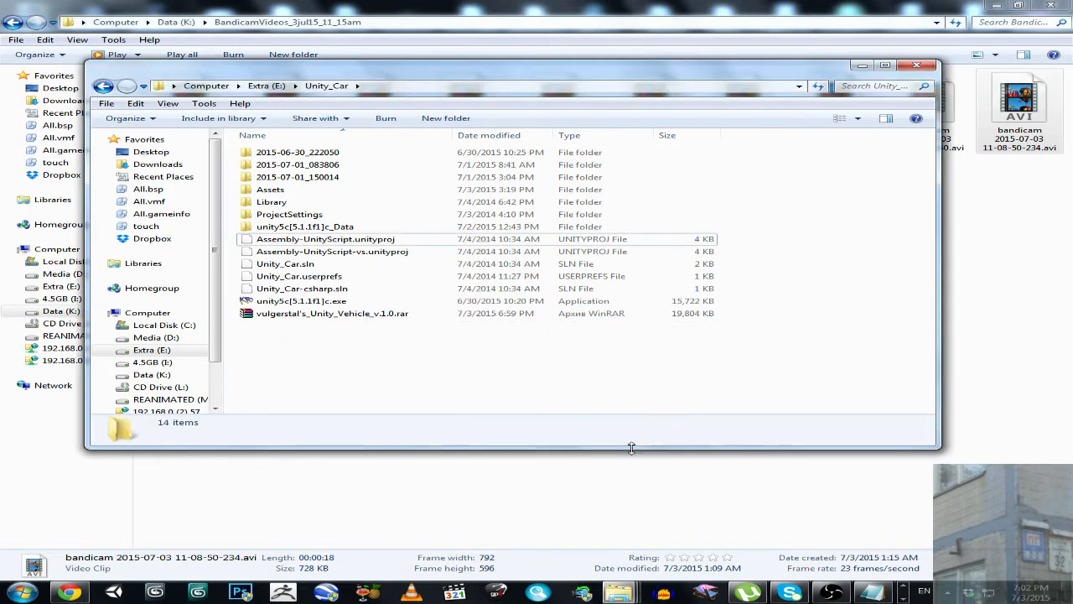
mouse_move(359, 354)
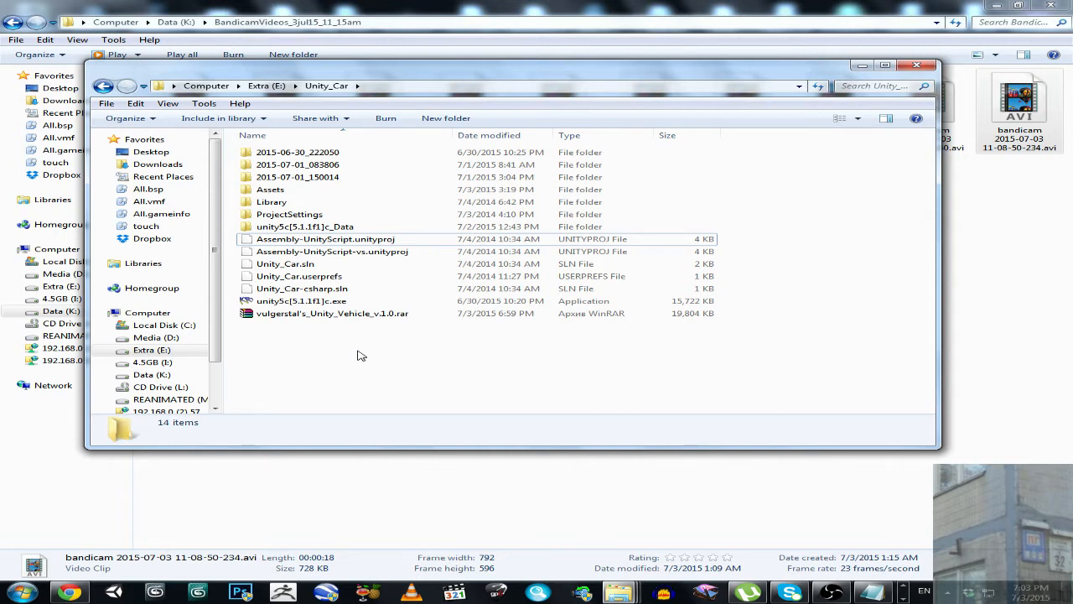
mouse_move(364, 313)
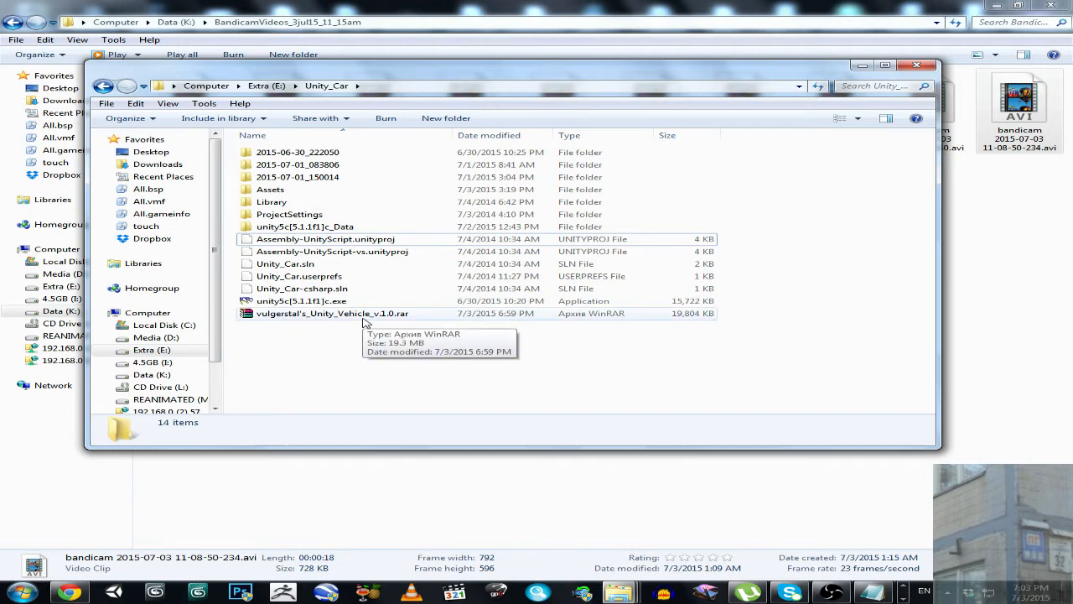
mouse_move(367, 359)
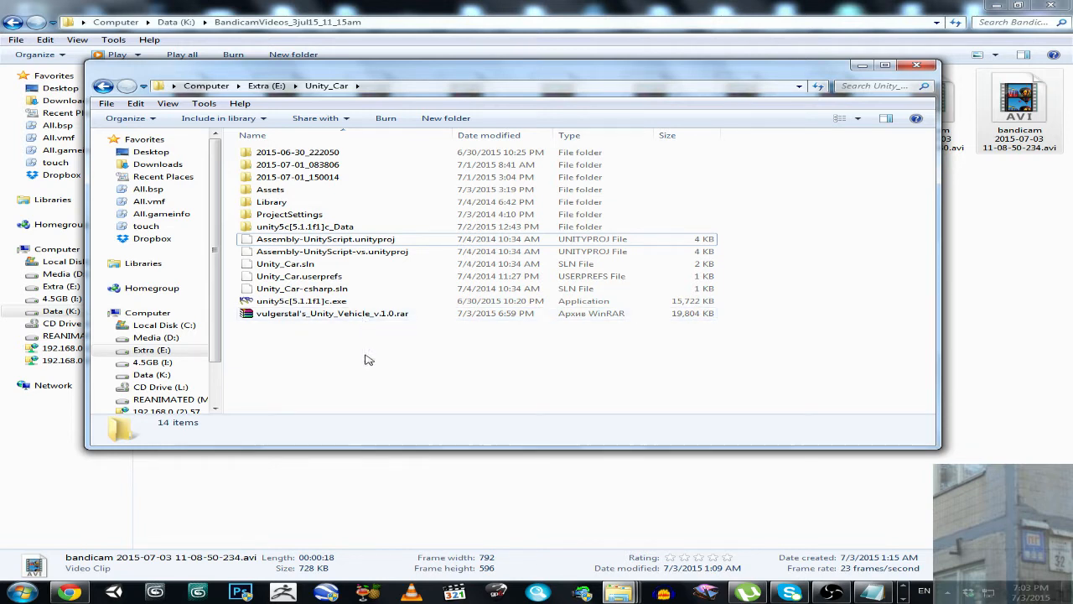
- Extract the password-protected vehicle RAR here, dismissing the access-denied warnings
right_click(331, 313)
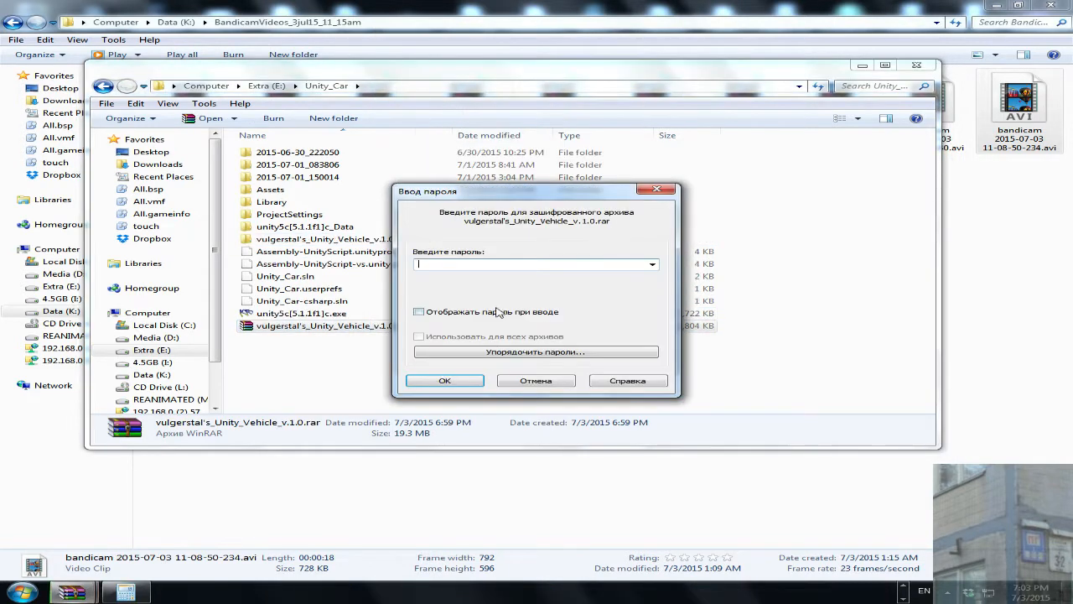
left_click(418, 311)
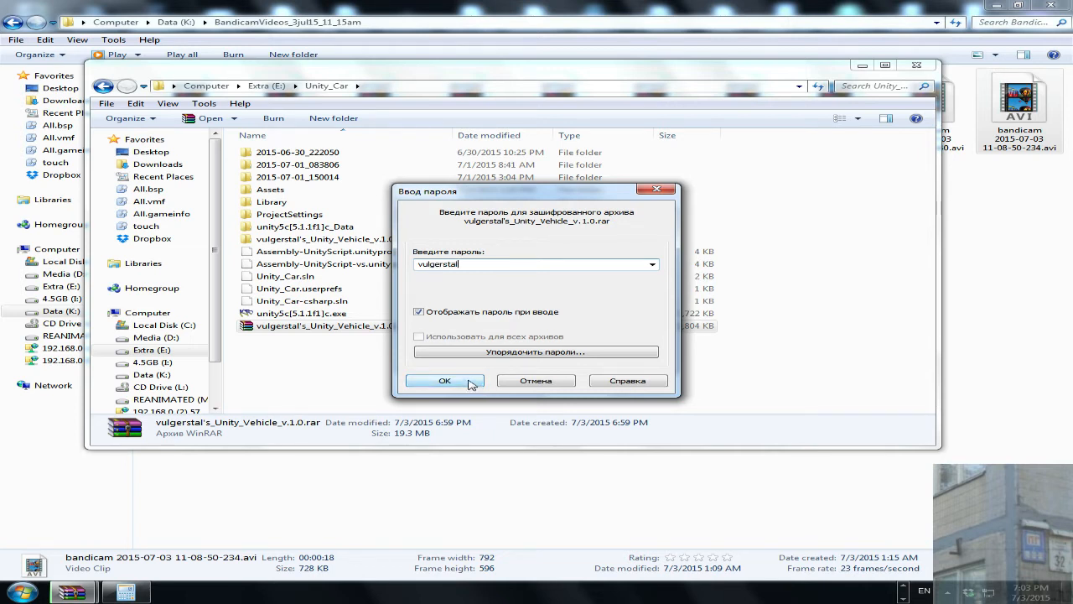
left_click(445, 379)
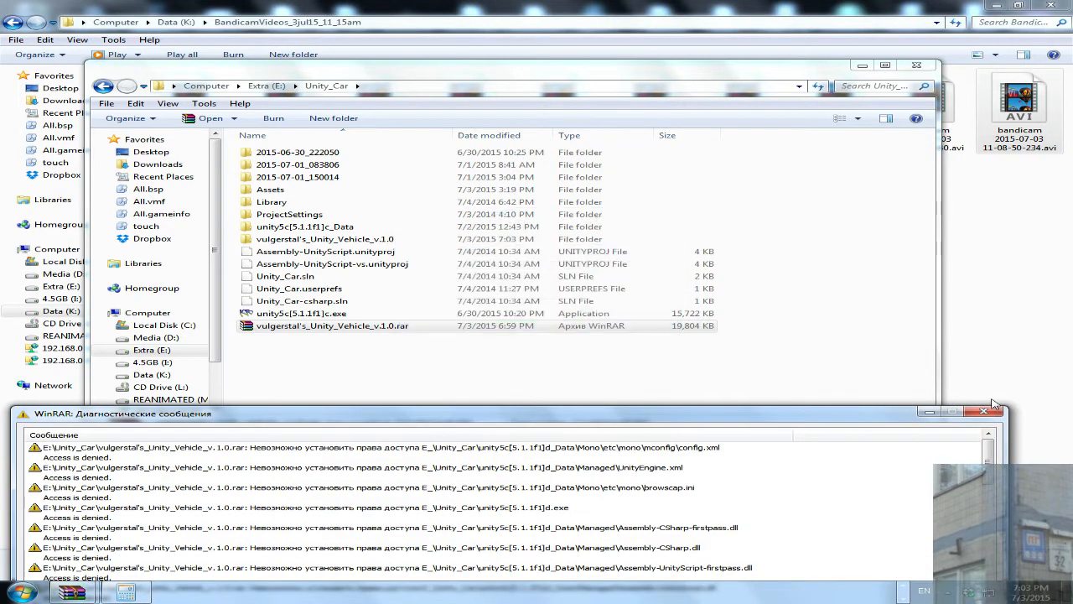
left_click(984, 411)
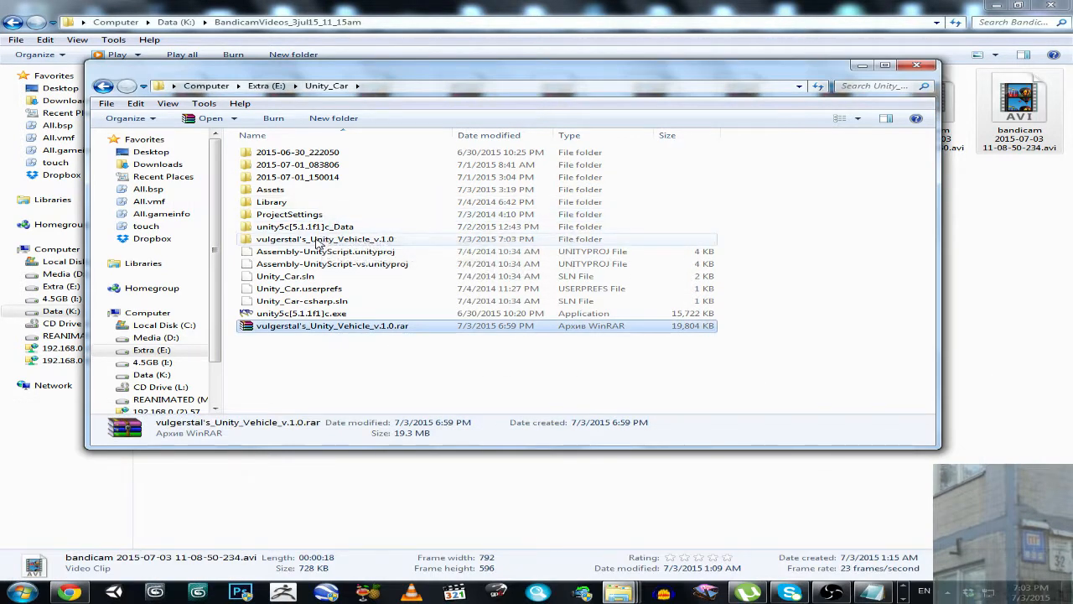
- Browse into vulgerstal's_Unity_Vehicle_v.1.0 and its E_ folder
double_click(325, 238)
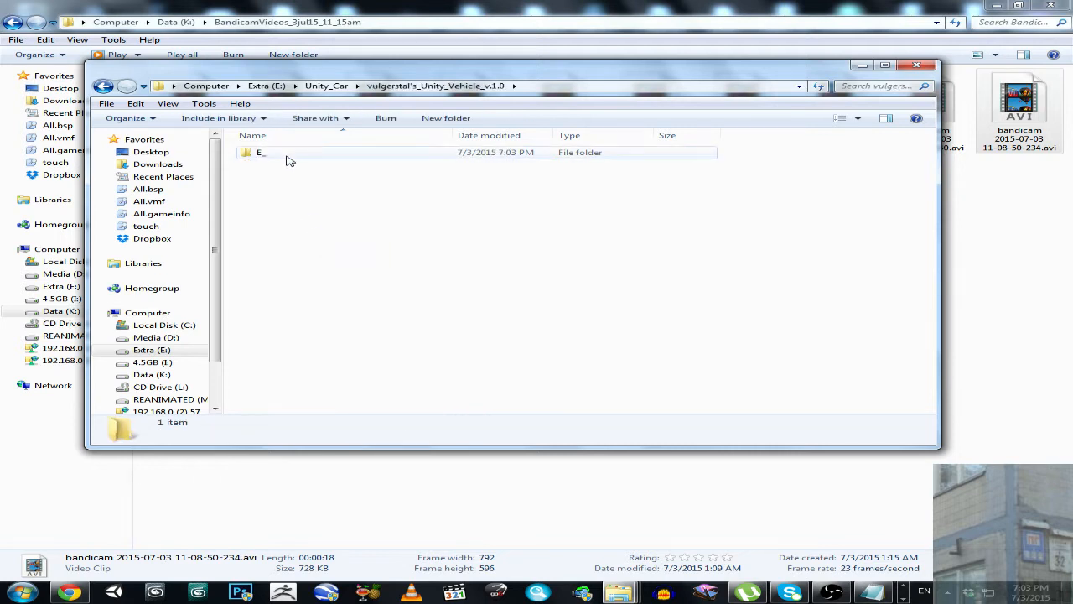
double_click(260, 152)
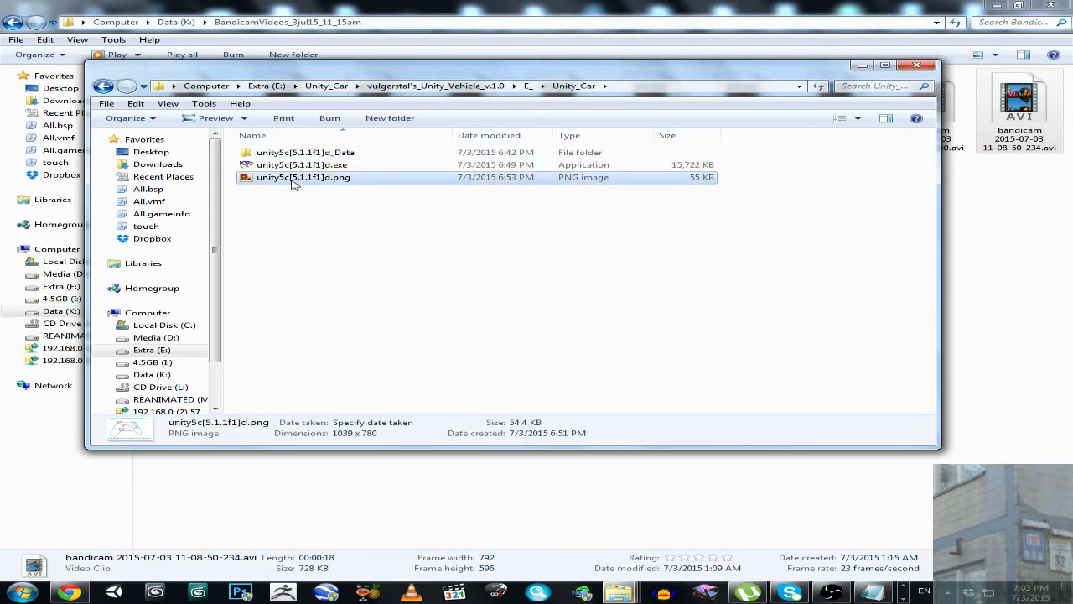
- View the controls PNG in Photo Viewer, then launch unity5c[5.1.1f1]d.exe
double_click(302, 177)
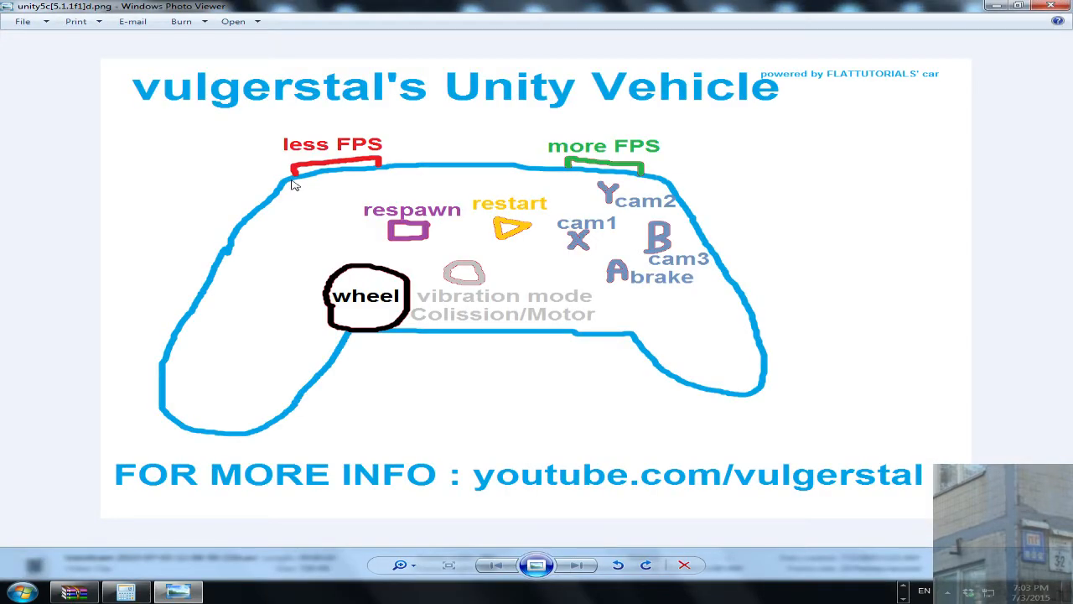
mouse_move(294, 292)
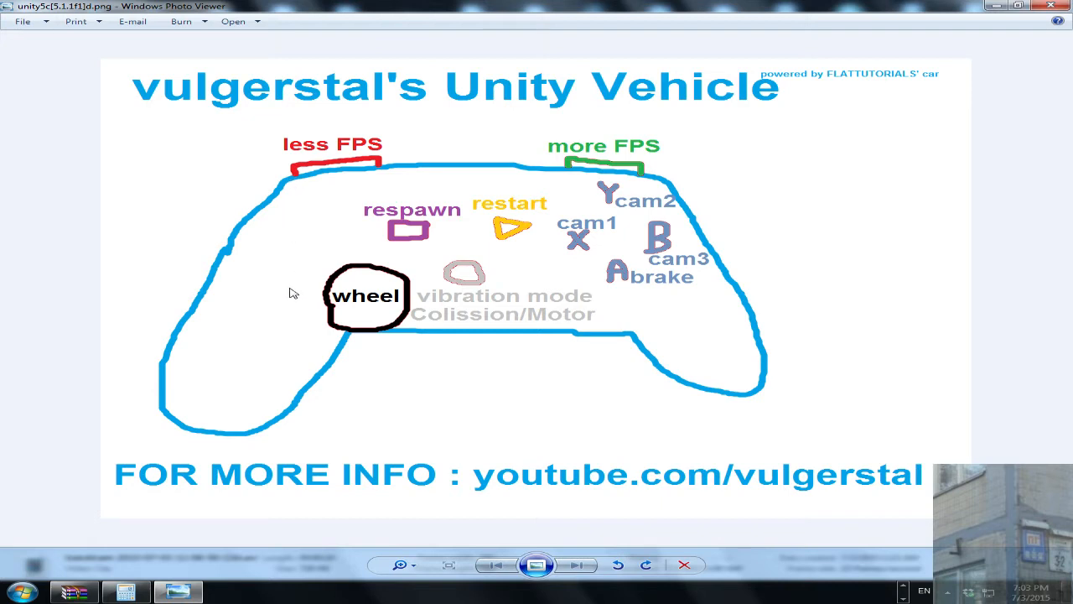
mouse_move(417, 345)
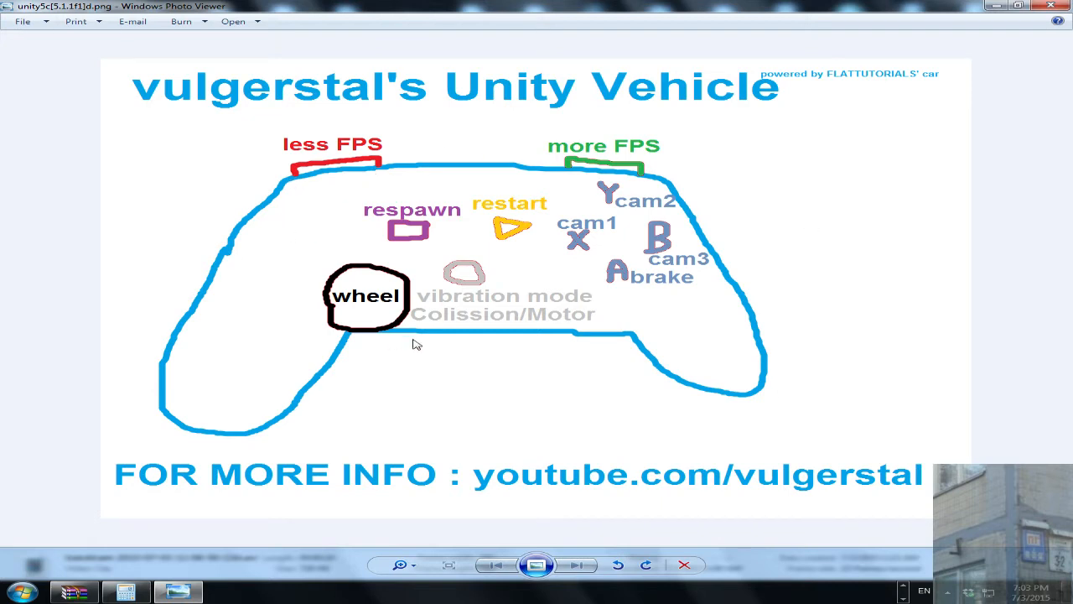
mouse_move(375, 188)
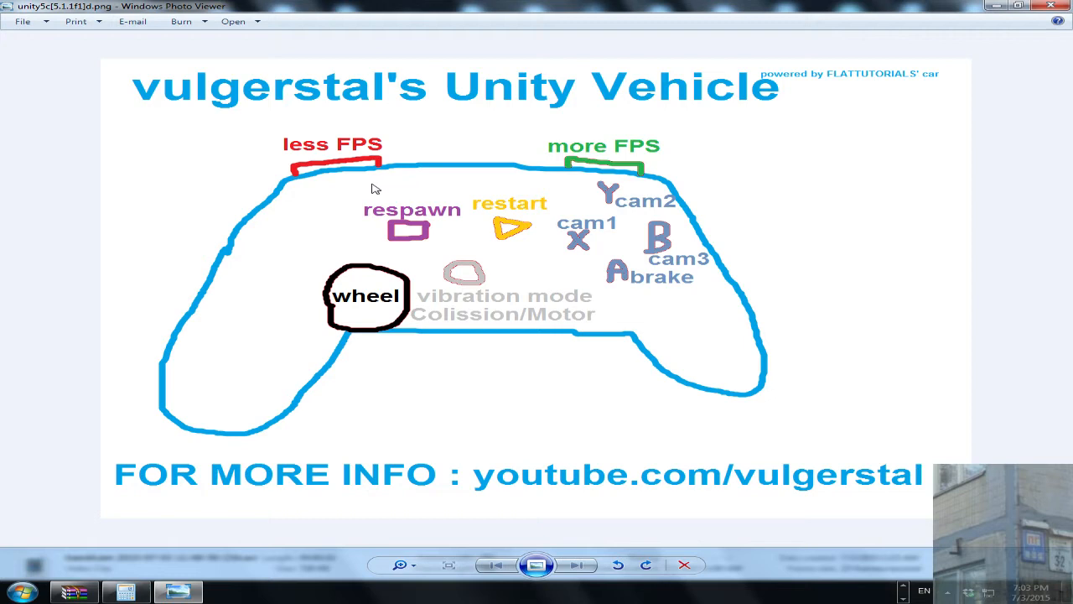
mouse_move(411, 242)
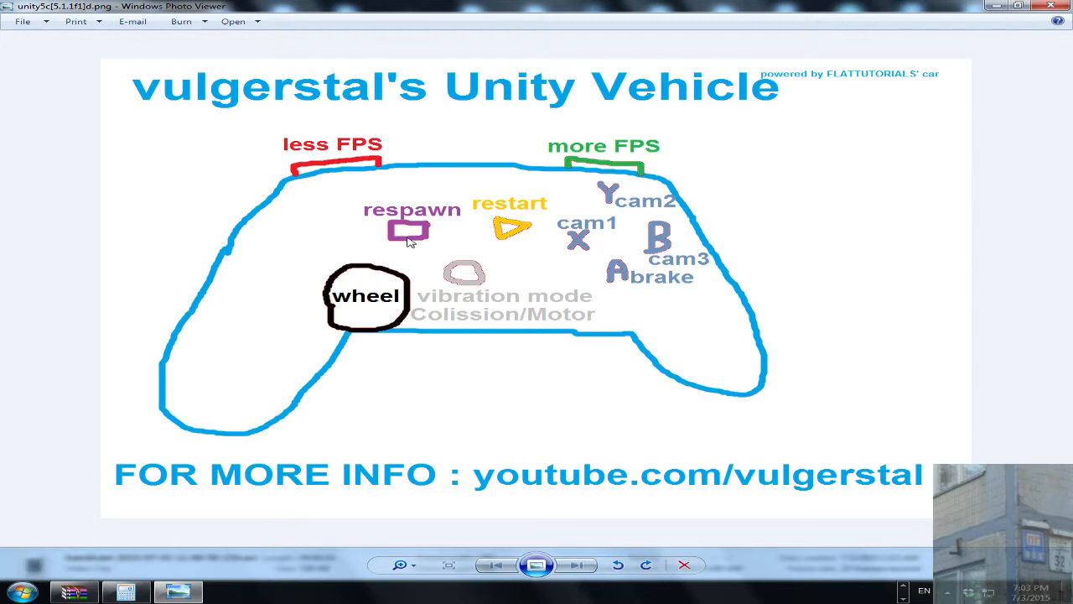
mouse_move(510, 234)
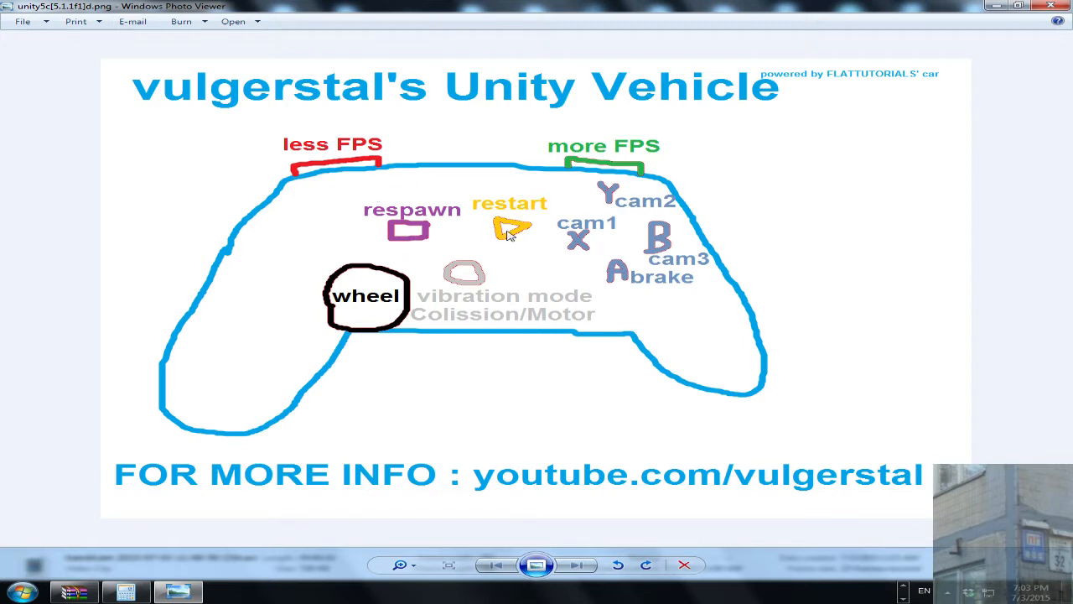
mouse_move(471, 281)
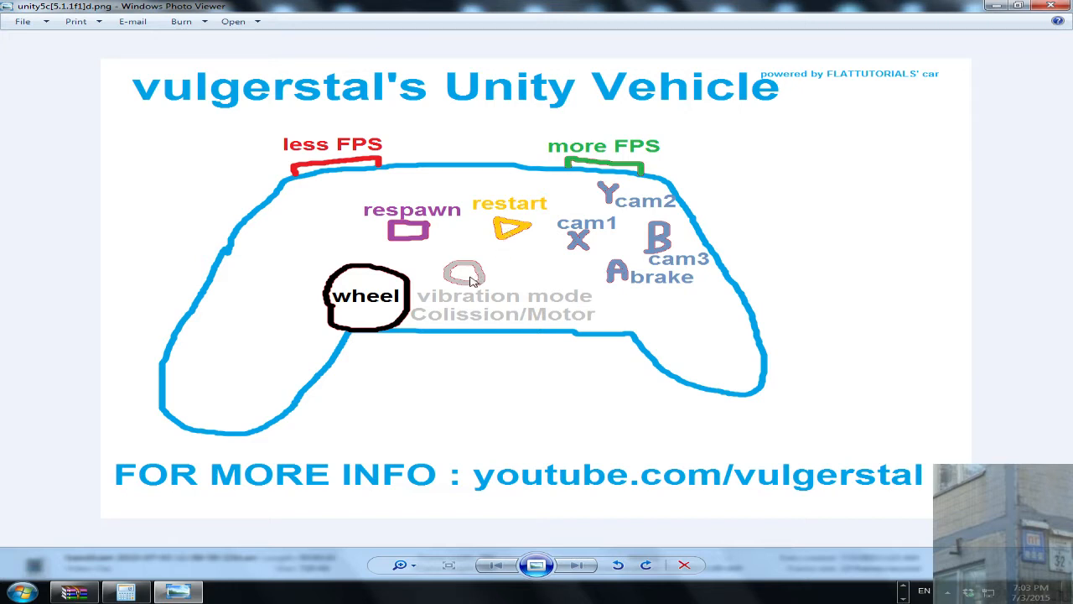
mouse_move(382, 312)
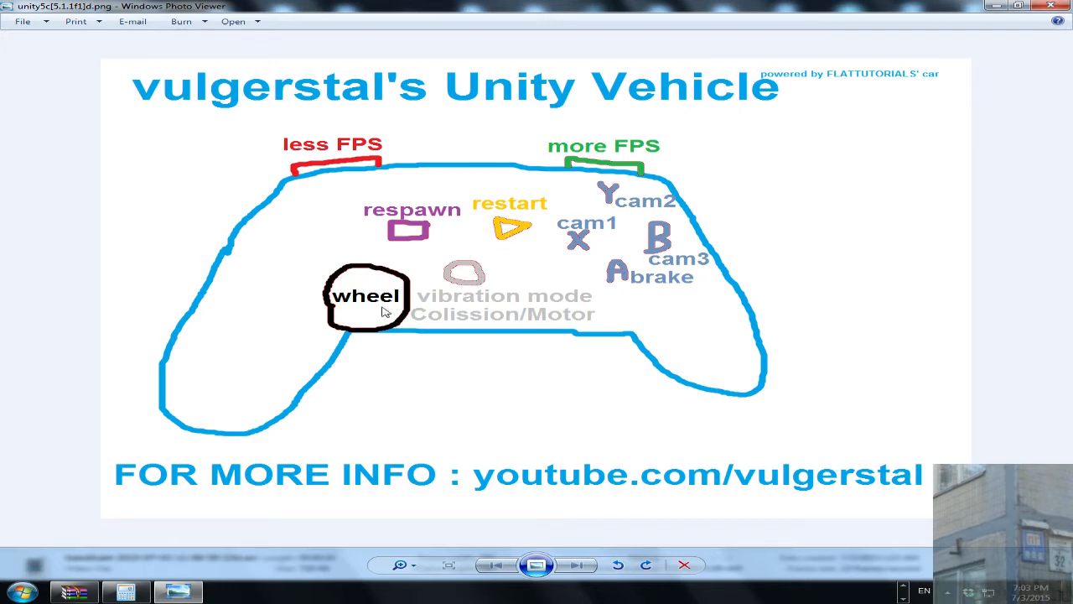
mouse_move(616, 279)
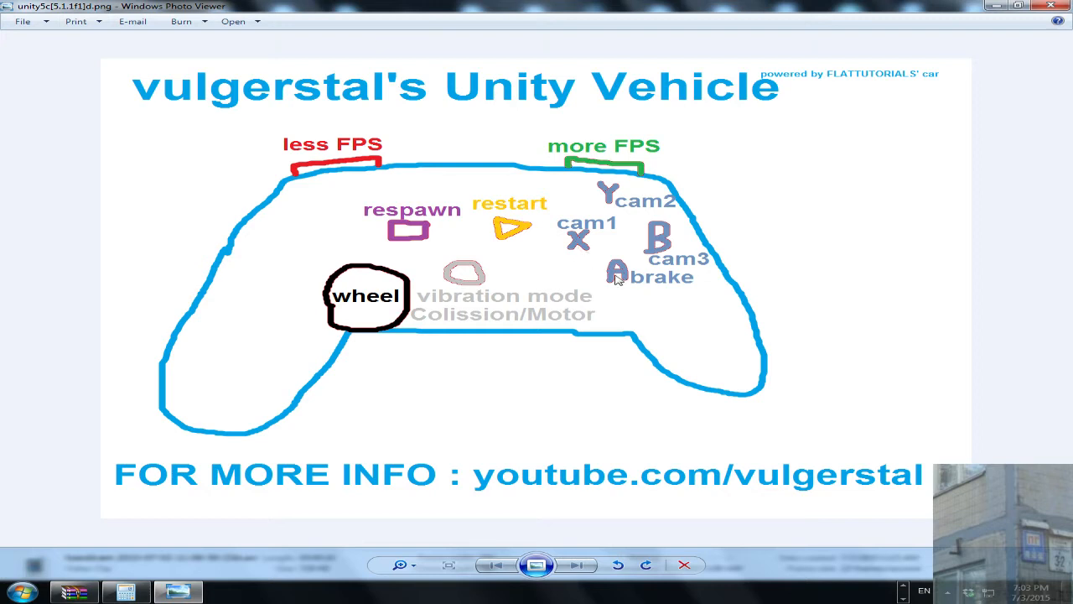
mouse_move(459, 162)
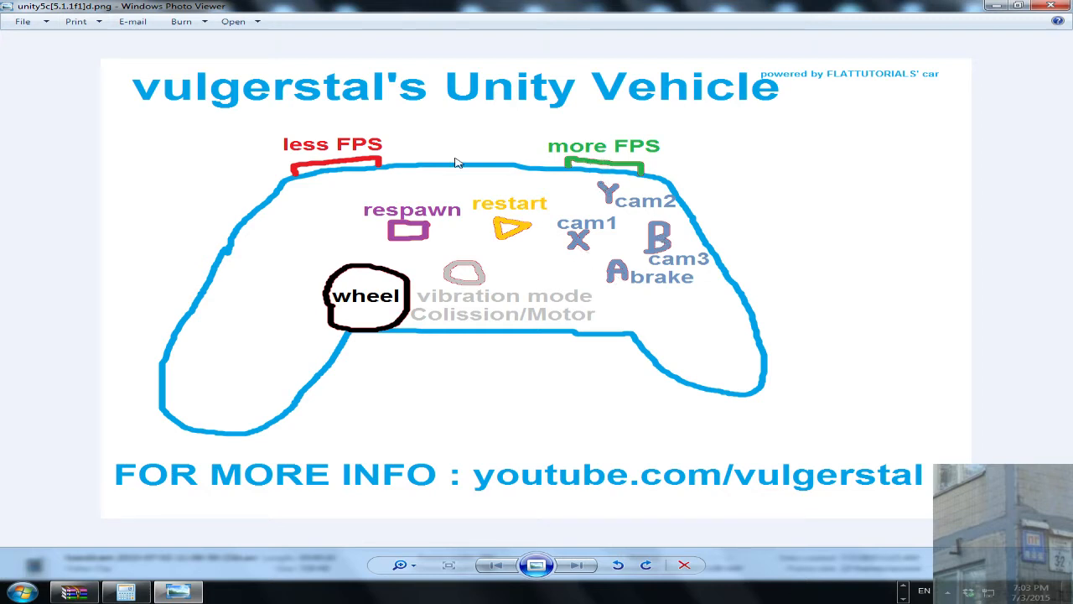
mouse_move(564, 172)
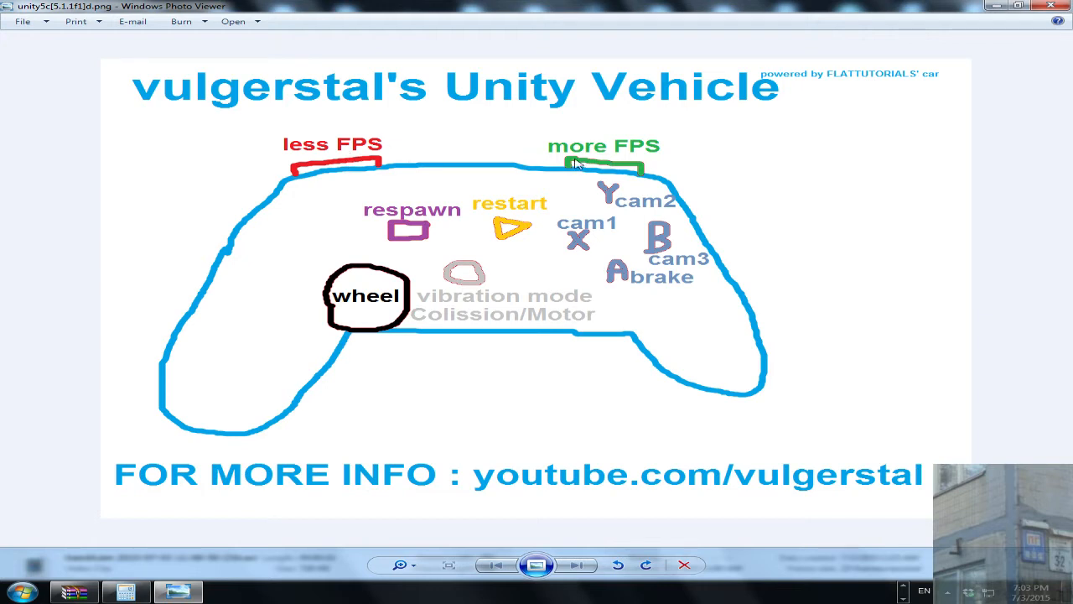
mouse_move(254, 158)
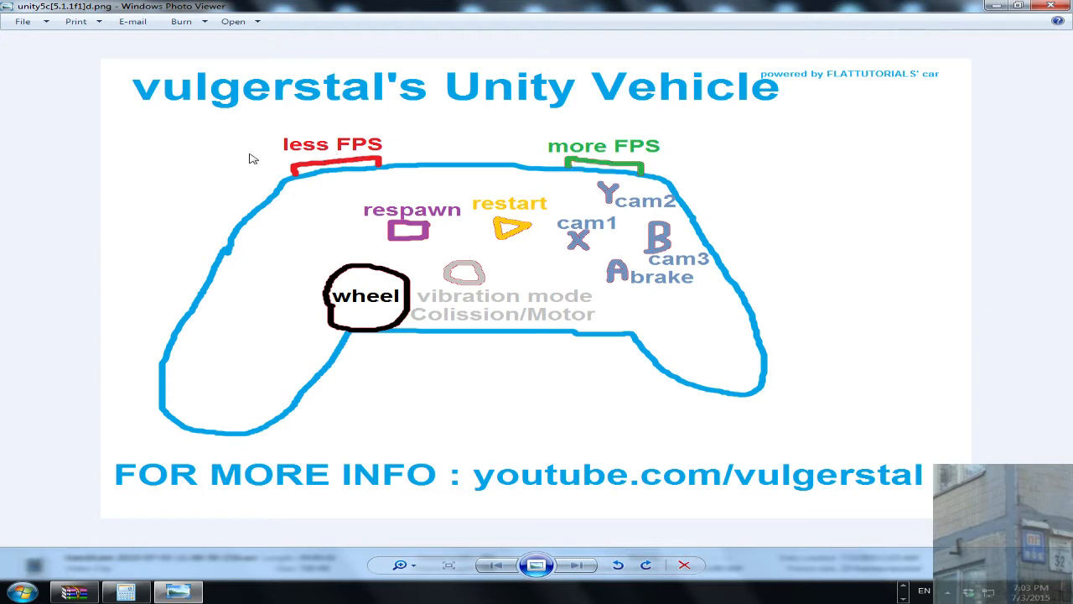
mouse_move(881, 86)
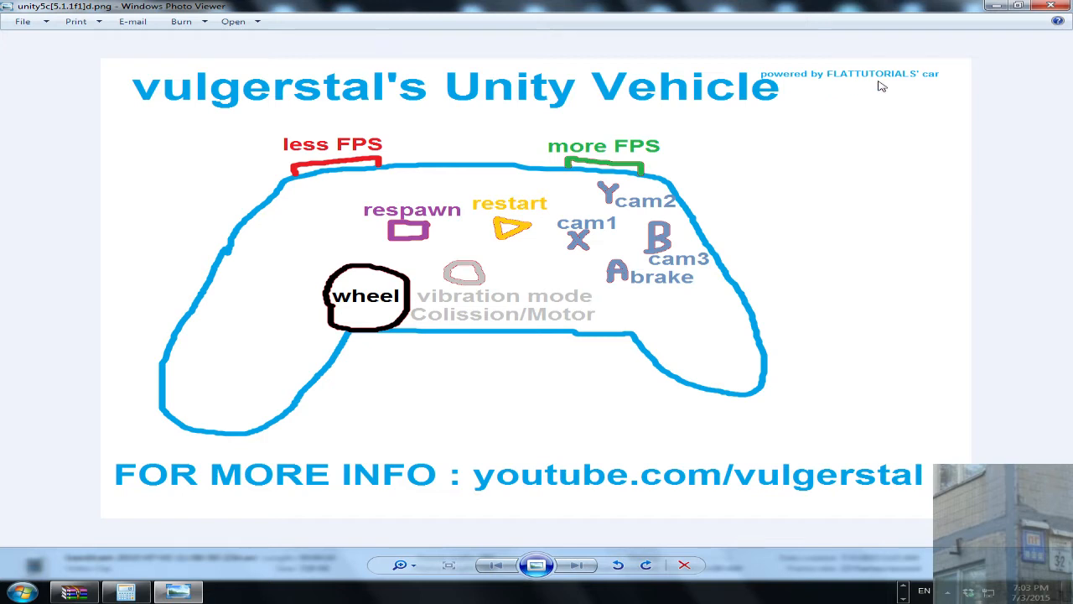
mouse_move(629, 483)
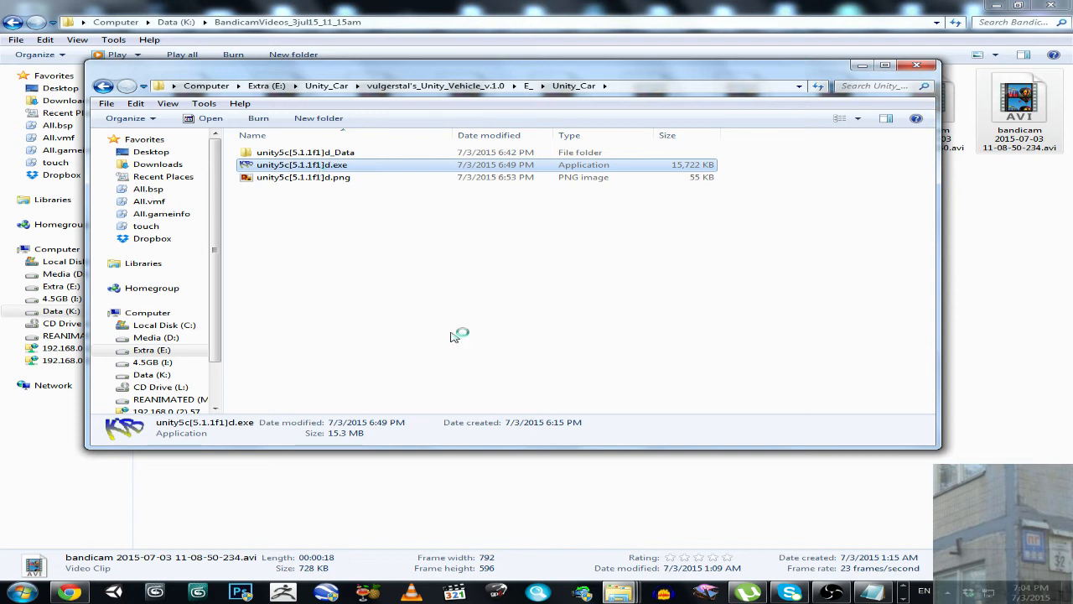
double_click(302, 165)
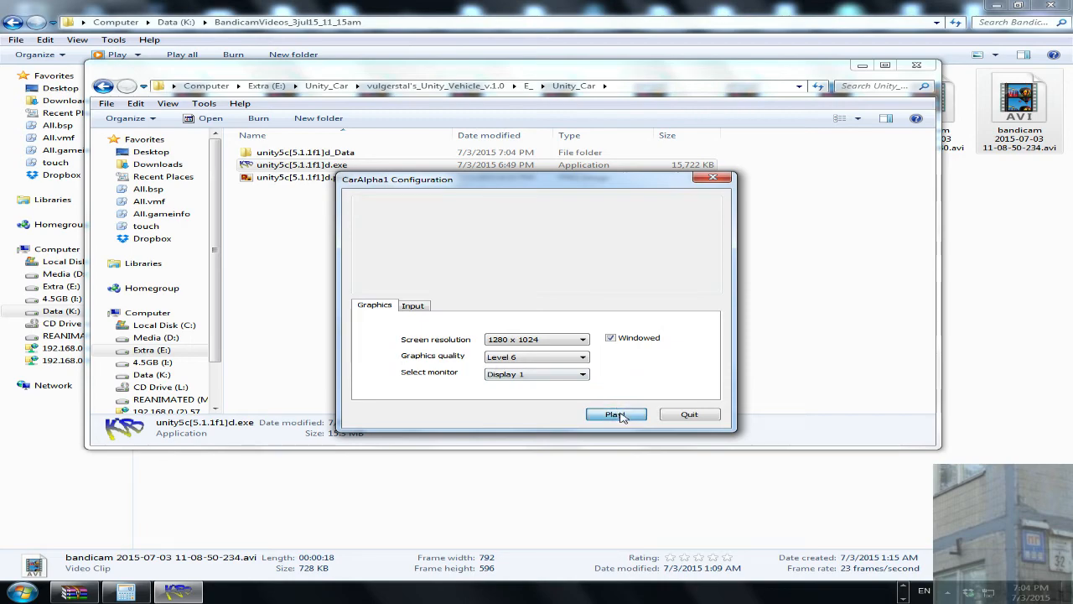
- Play the game windowed at 1280 x 1024 and switch to the chase camera
left_click(616, 414)
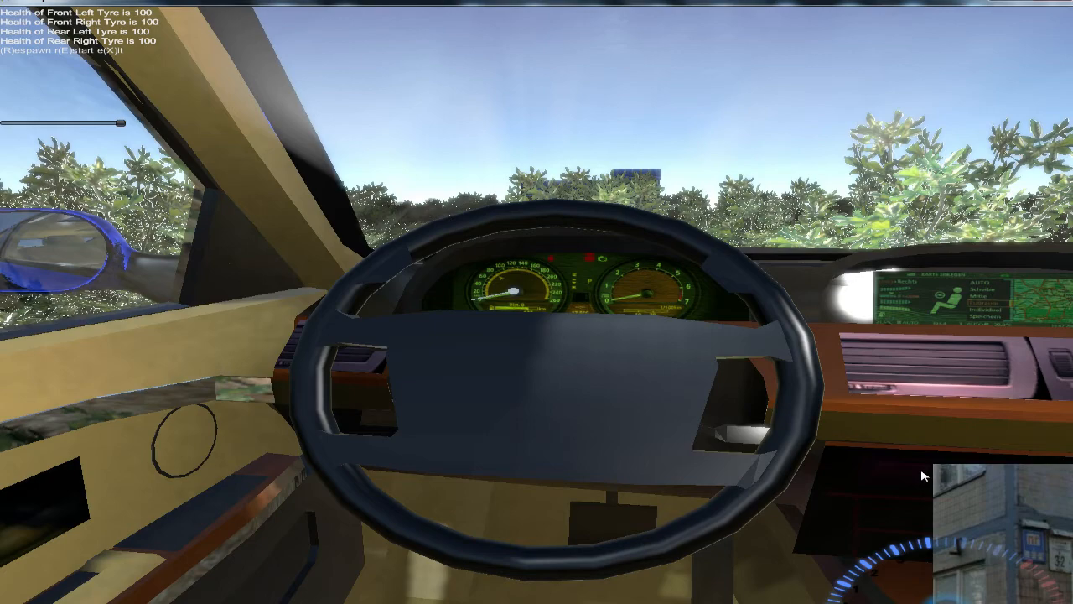
key("c")
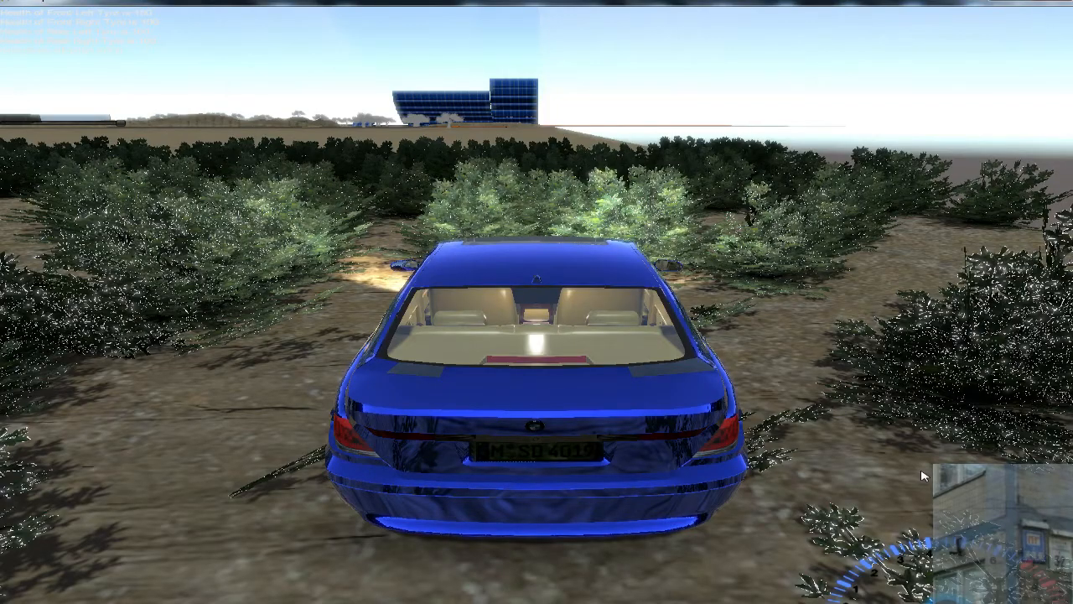